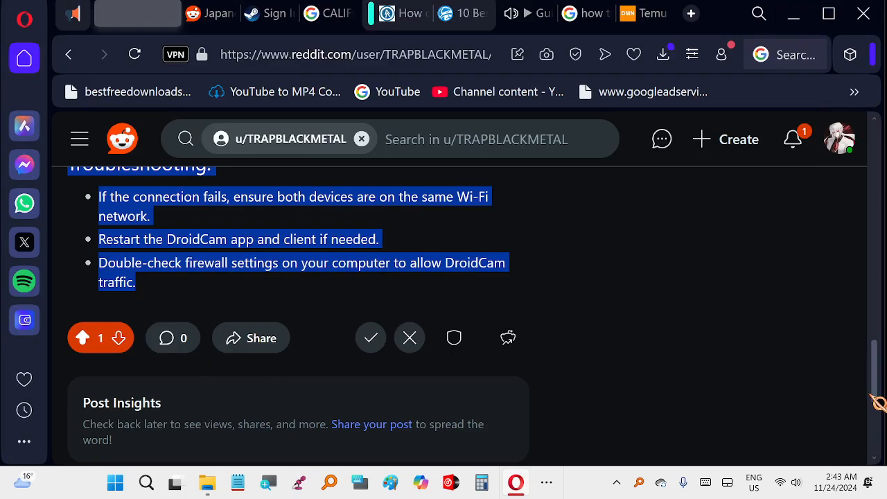
pyautogui.scroll(3)
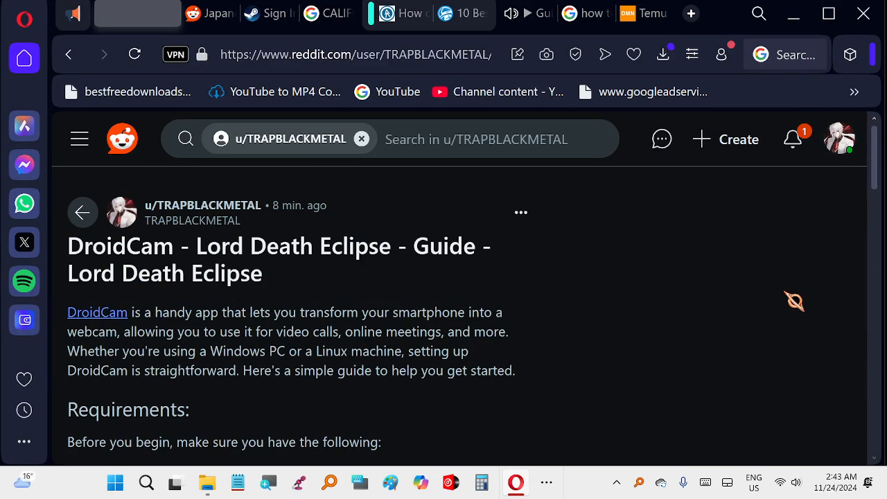
pyautogui.scroll(-3)
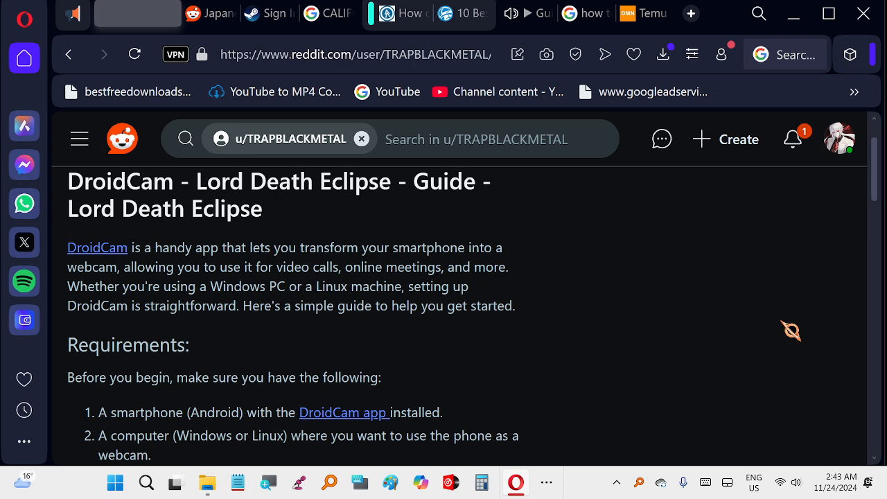
pyautogui.scroll(-3)
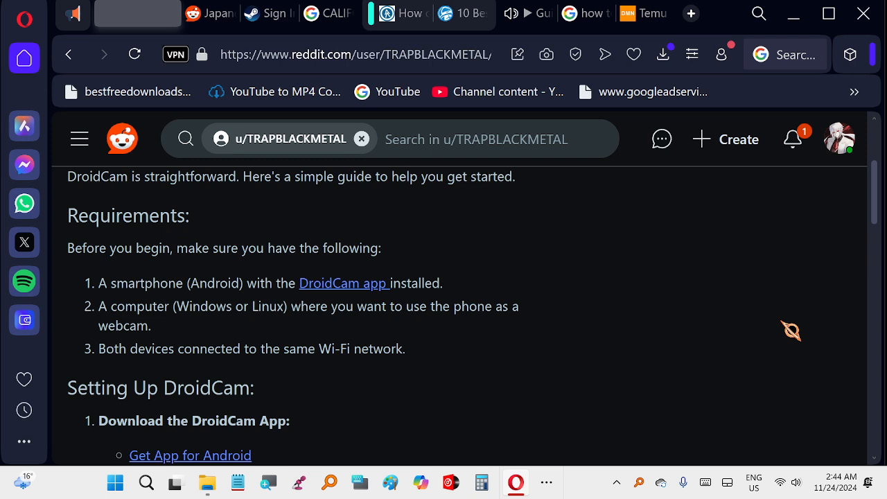
pyautogui.scroll(-3)
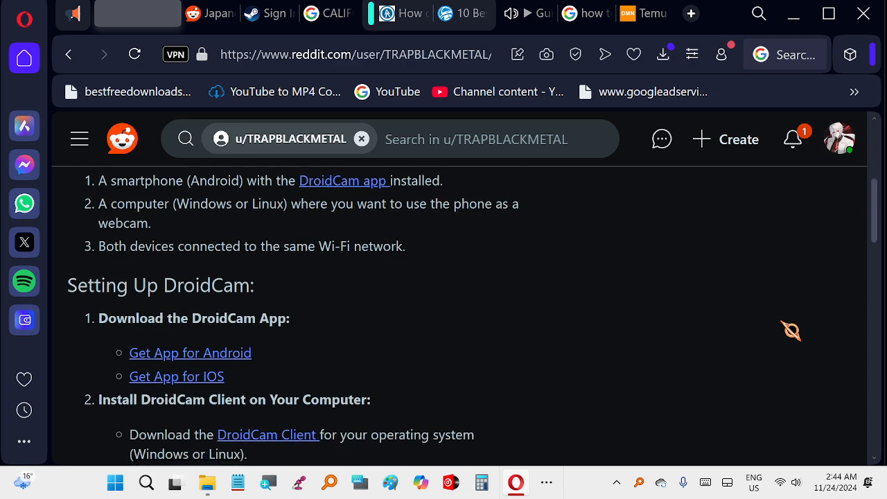
pyautogui.scroll(-3)
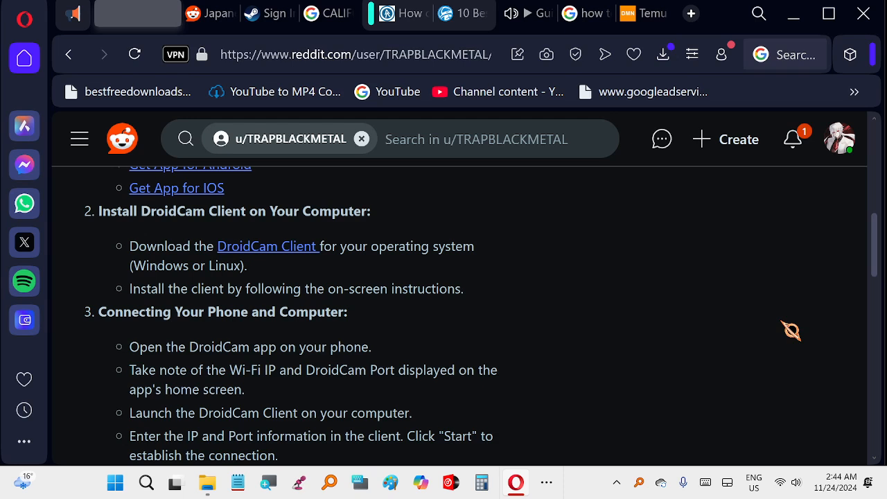
pyautogui.scroll(-3)
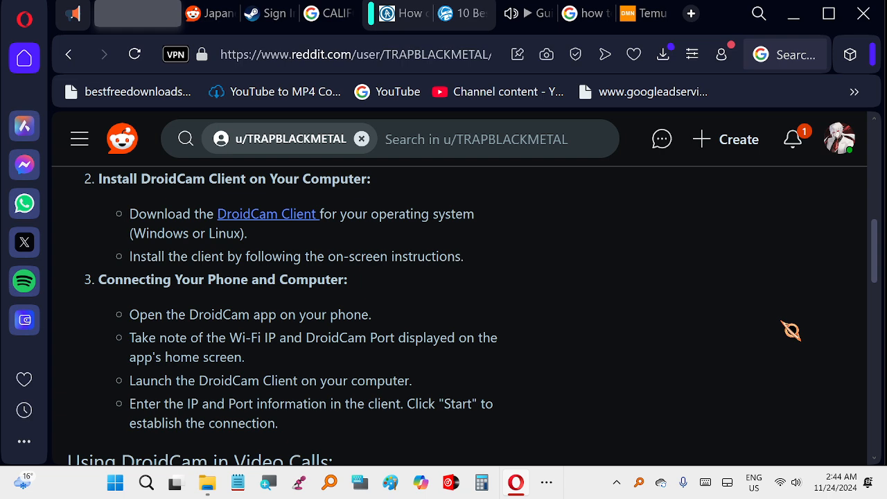
pyautogui.scroll(-3)
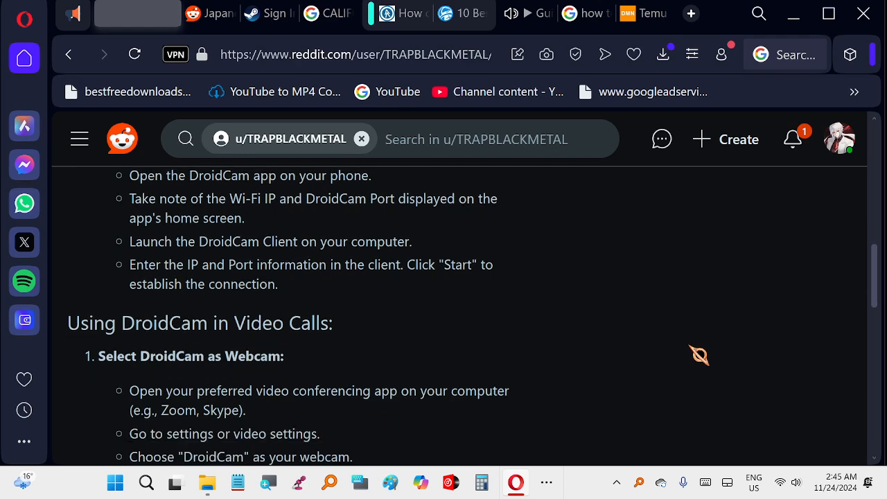
pyautogui.scroll(-3)
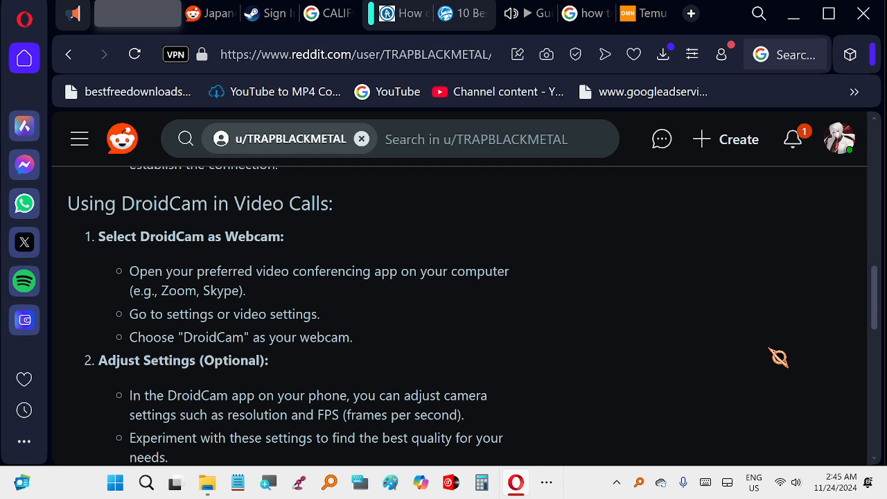
pyautogui.moveTo(880, 294)
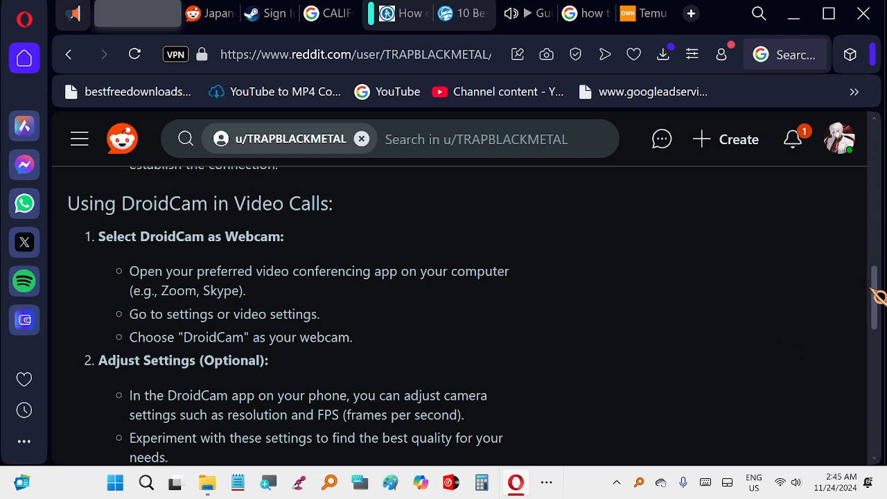
pyautogui.scroll(-3)
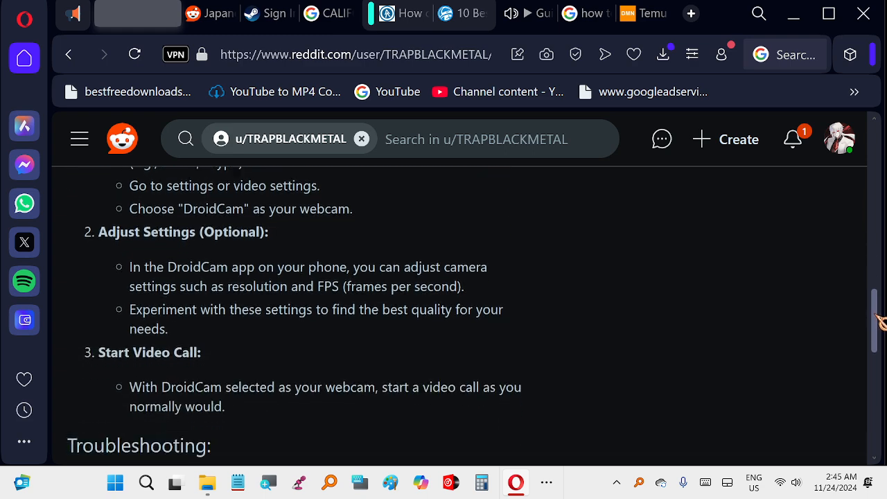
pyautogui.scroll(-3)
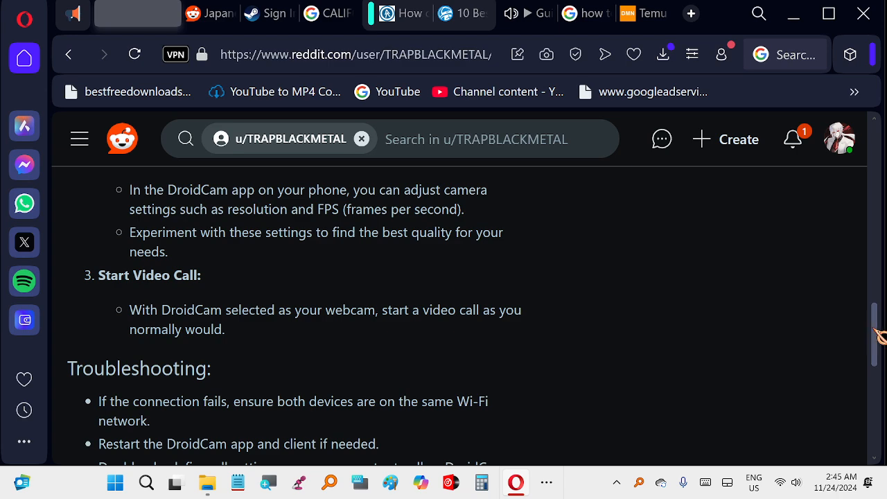
pyautogui.scroll(-3)
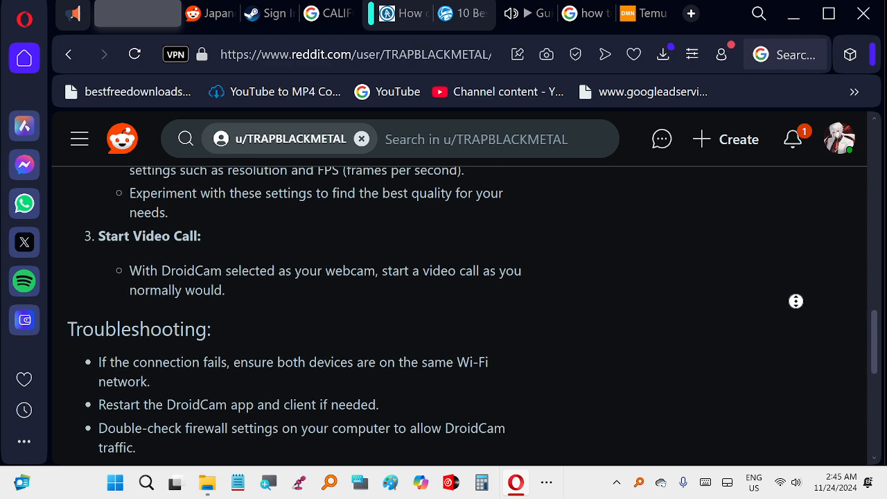
pyautogui.scroll(-3)
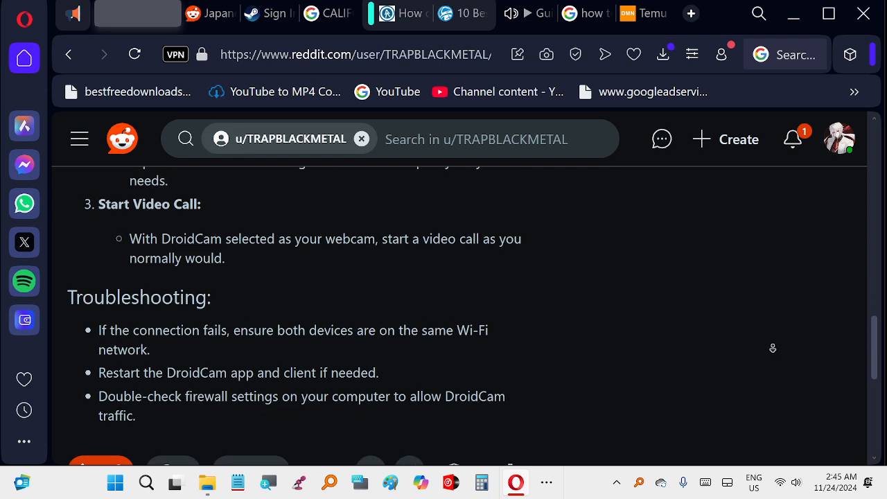
pyautogui.scroll(-3)
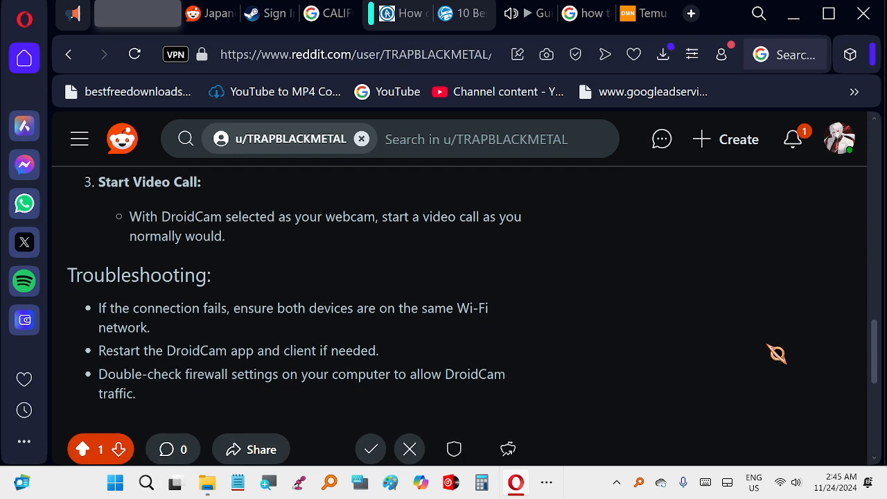